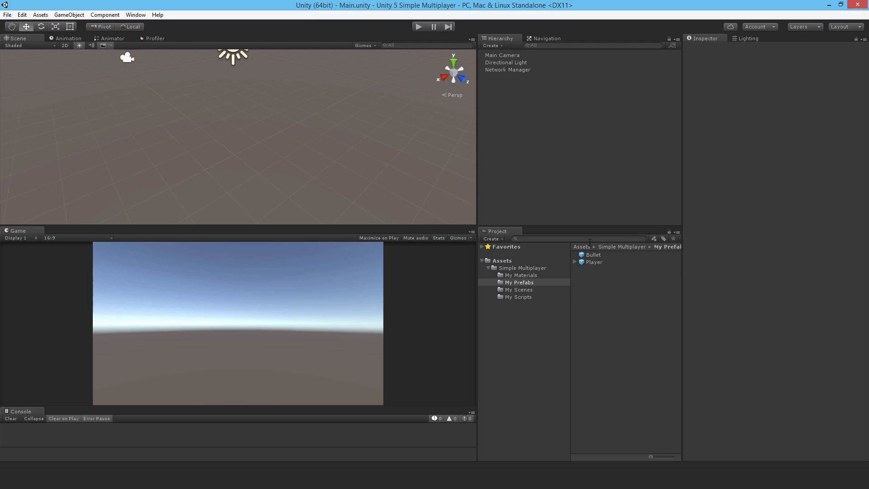
# - Add a NetworkTransform component to the Bullet prefab, syncing Rigidbody 3D at send rate 0
pyautogui.click(592, 254)
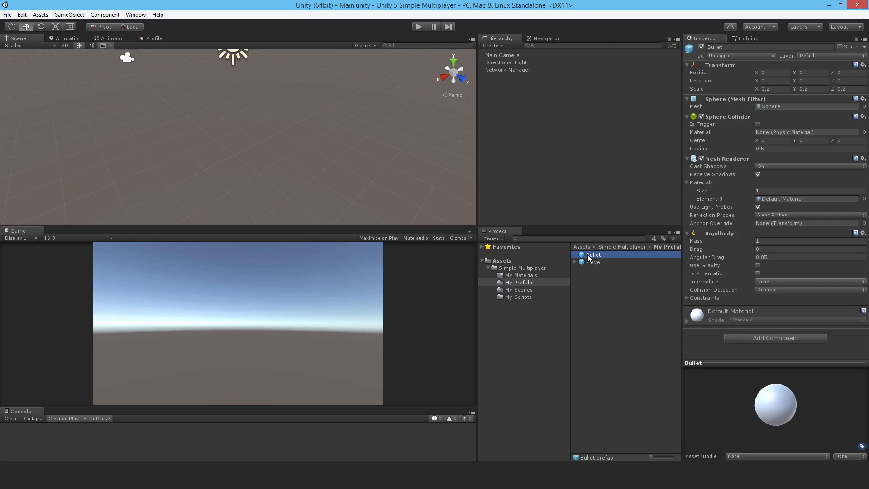
pyautogui.write('network tra')
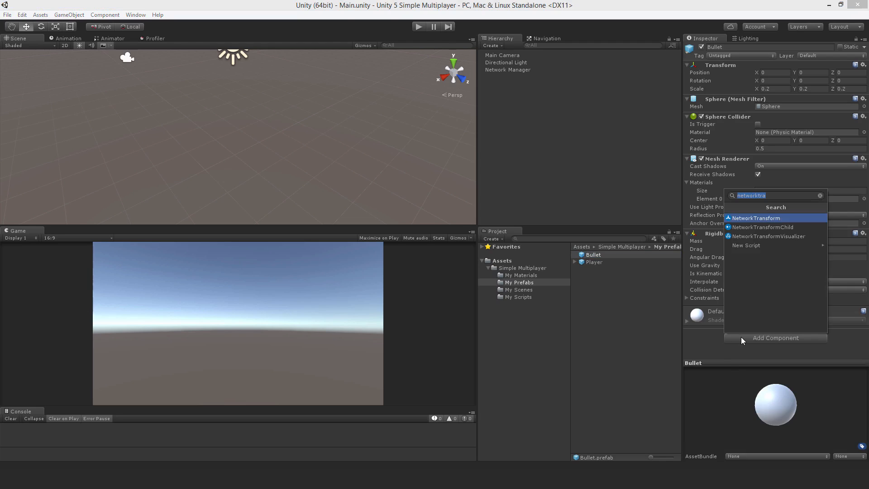
pyautogui.click(755, 218)
pyautogui.write('0')
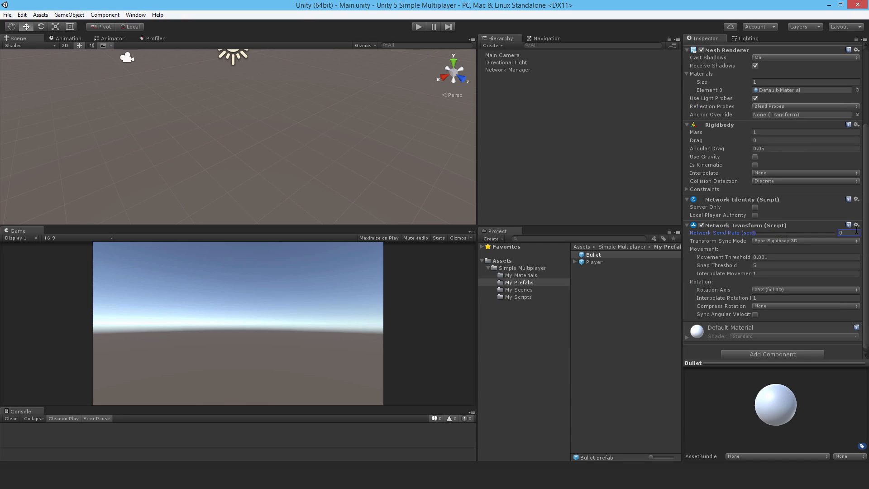
pyautogui.moveTo(710, 269)
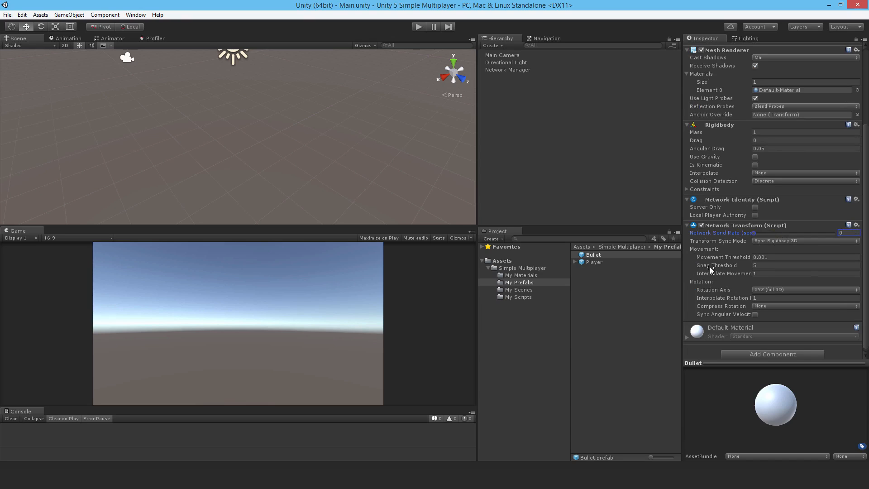
pyautogui.moveTo(731, 265)
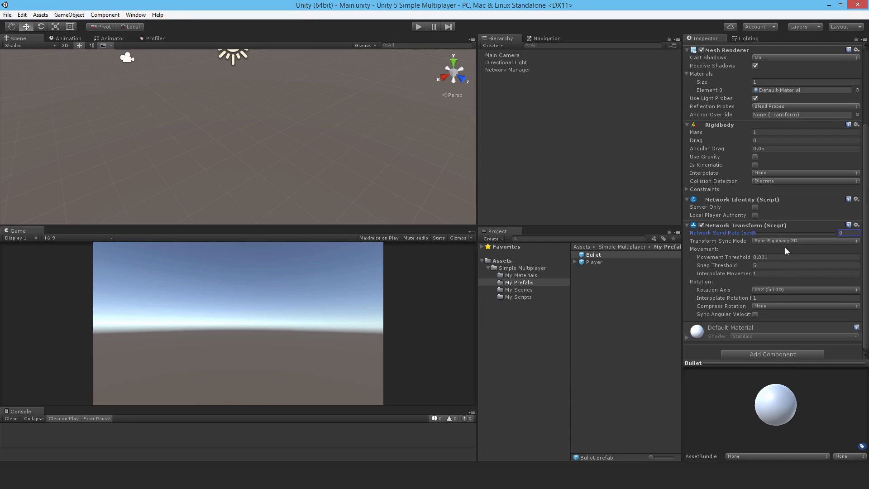
pyautogui.moveTo(830, 246)
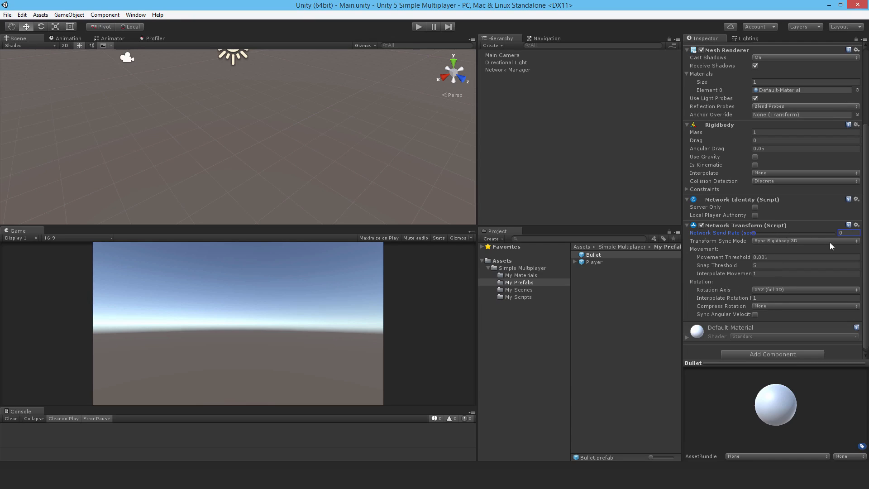
pyautogui.moveTo(779, 281)
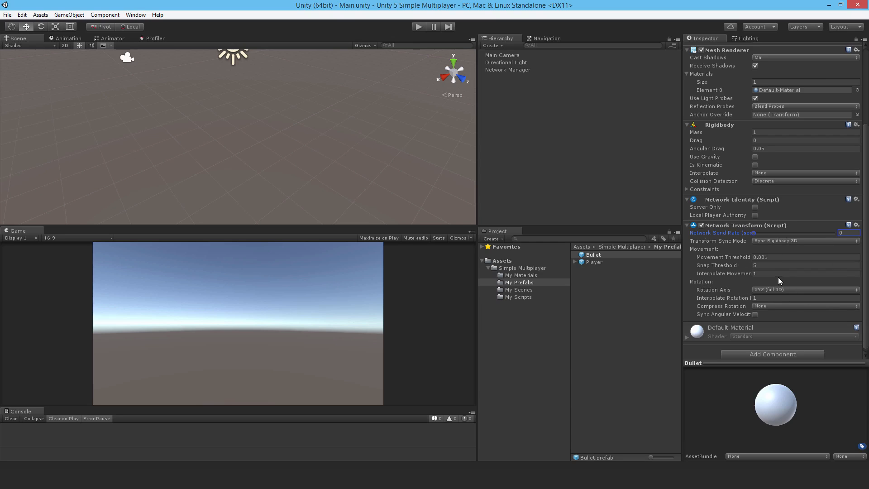
pyautogui.moveTo(770, 284)
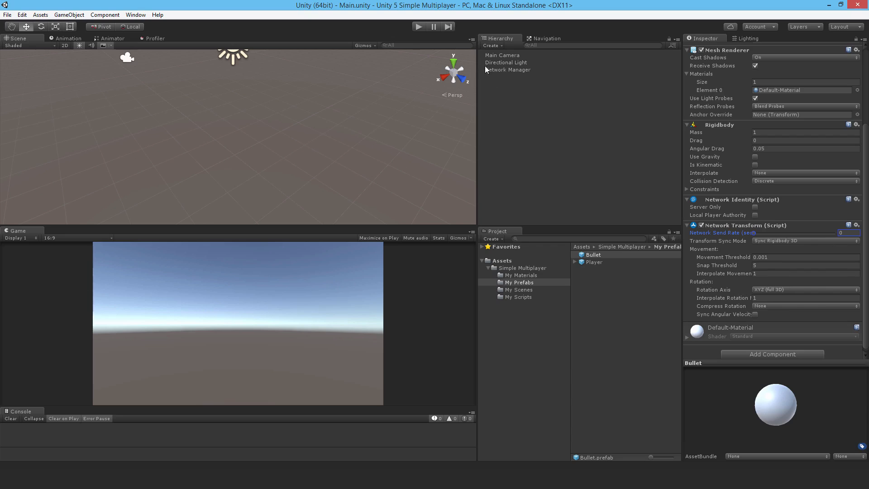
# - Register the Bullet prefab in the Network Manager's spawnable prefabs list
pyautogui.click(506, 70)
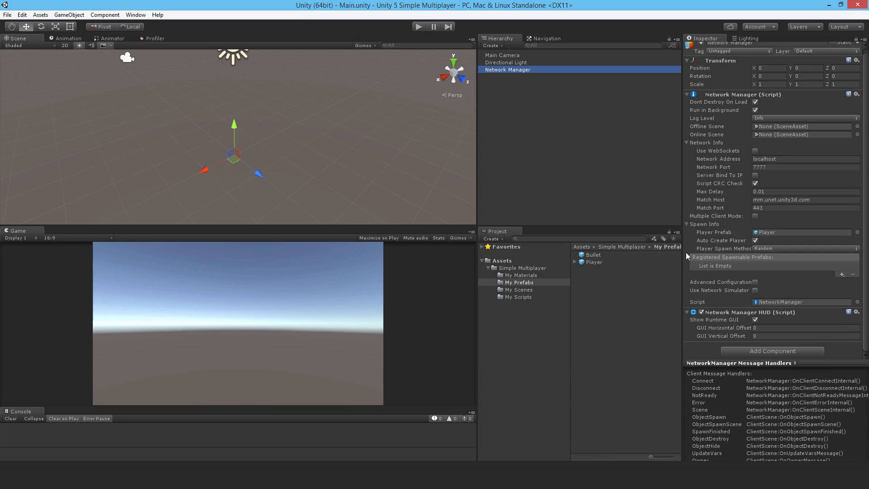
pyautogui.moveTo(720, 183)
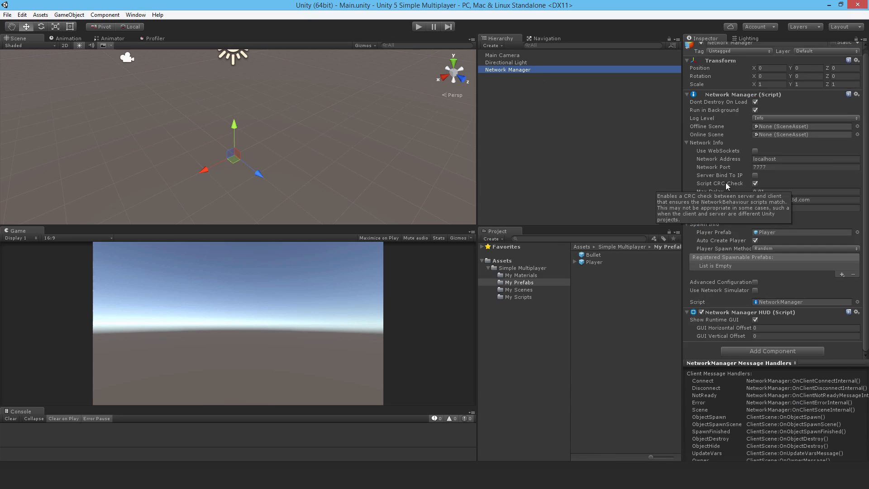
pyautogui.moveTo(714, 258)
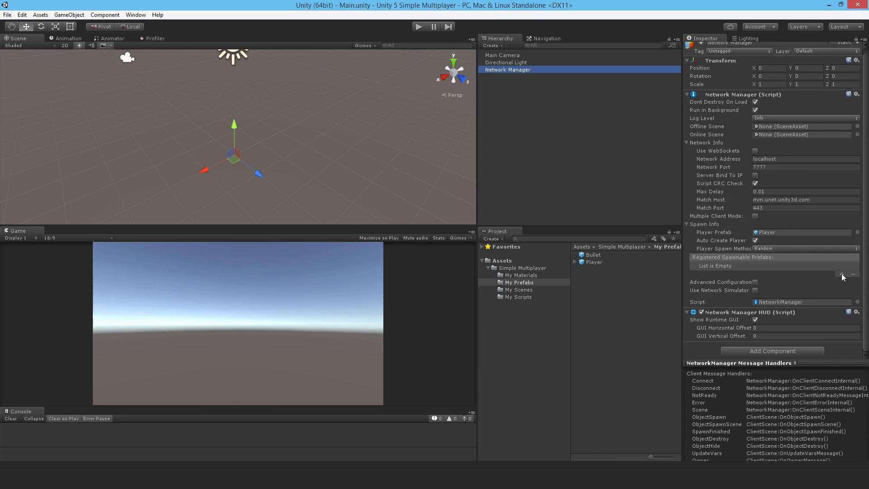
pyautogui.click(840, 274)
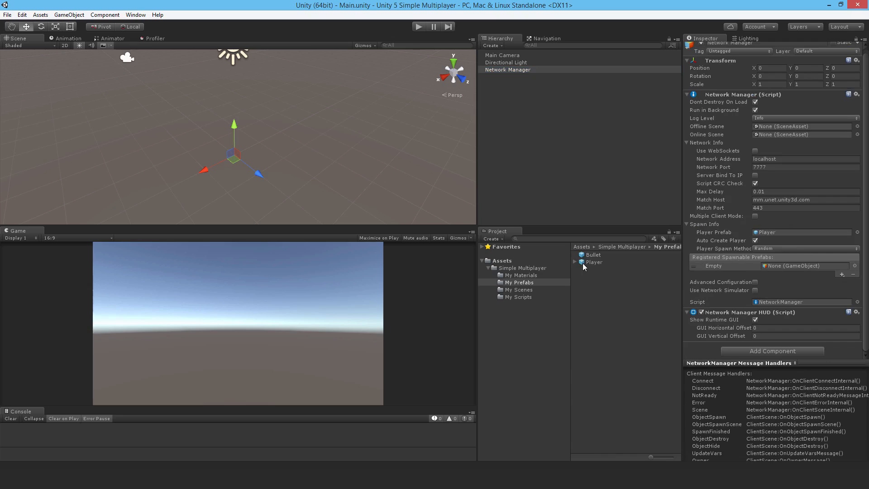
pyautogui.click(804, 265)
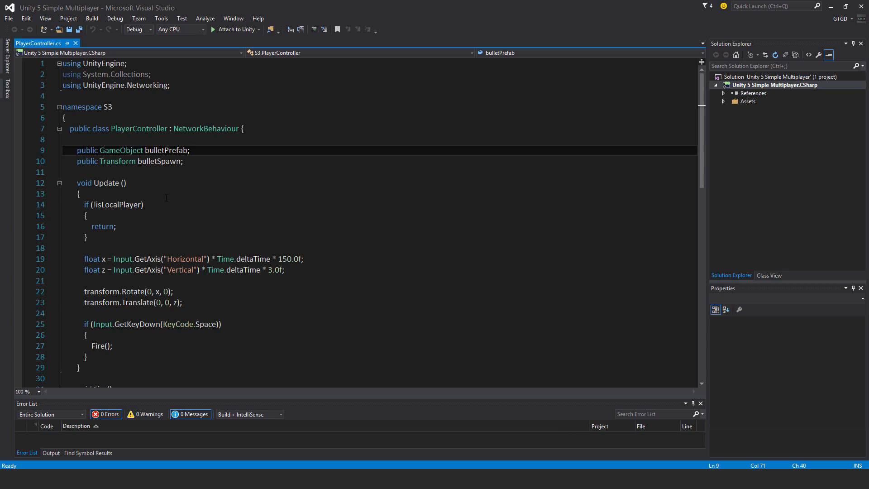
# - Mark the fire method with the [Command] attribute and rename it CmdFire, called on Space
pyautogui.scroll(-3)
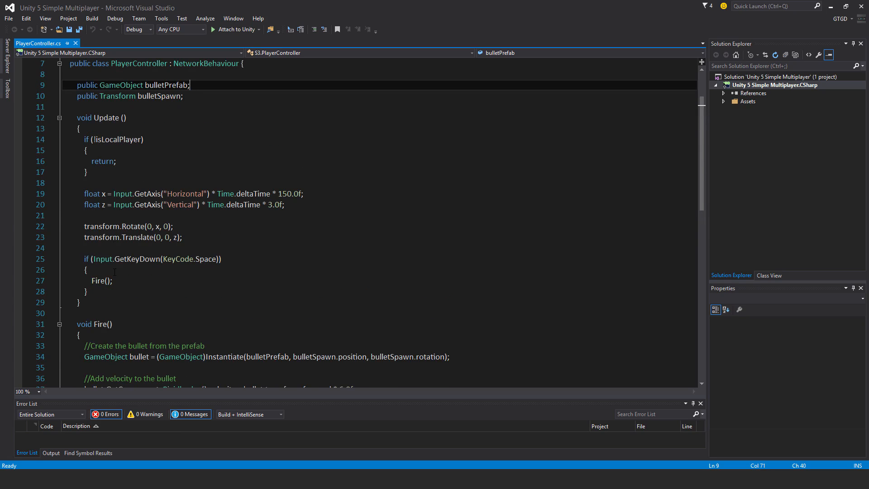
pyautogui.moveTo(88, 300)
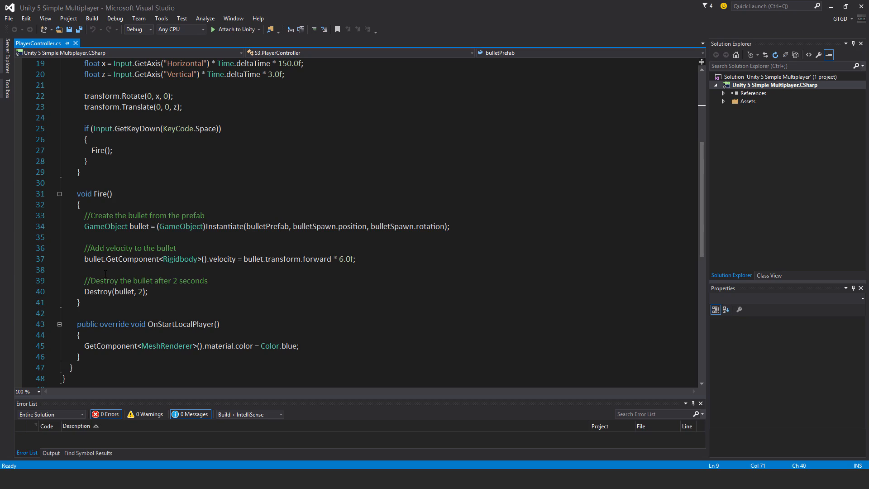
pyautogui.click(78, 183)
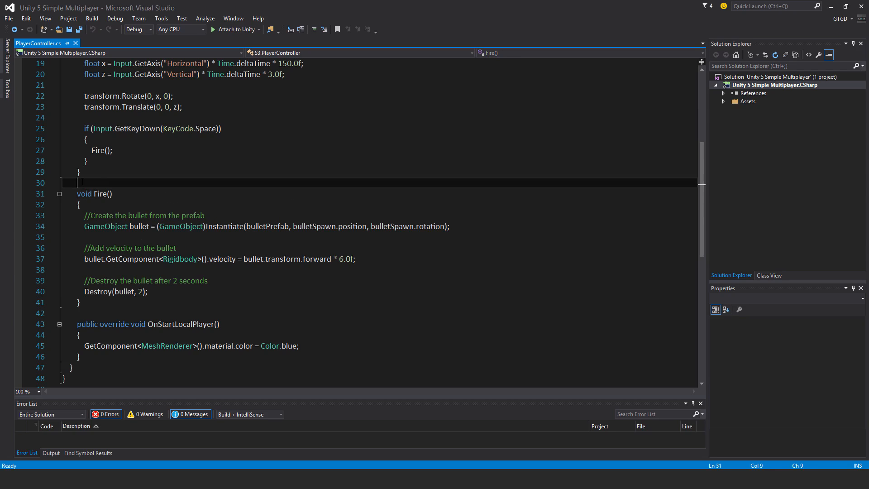
pyautogui.write('[')
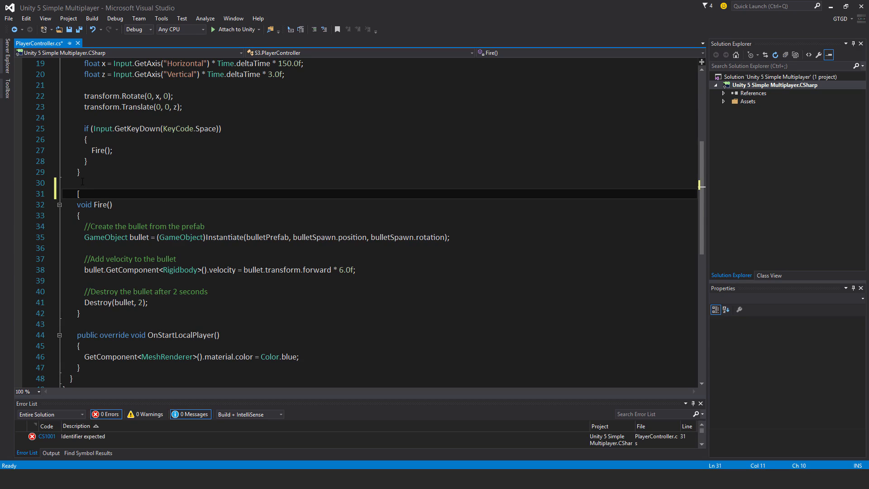
pyautogui.write('Command')
pyautogui.click(380, 150)
pyautogui.write('Cmd')
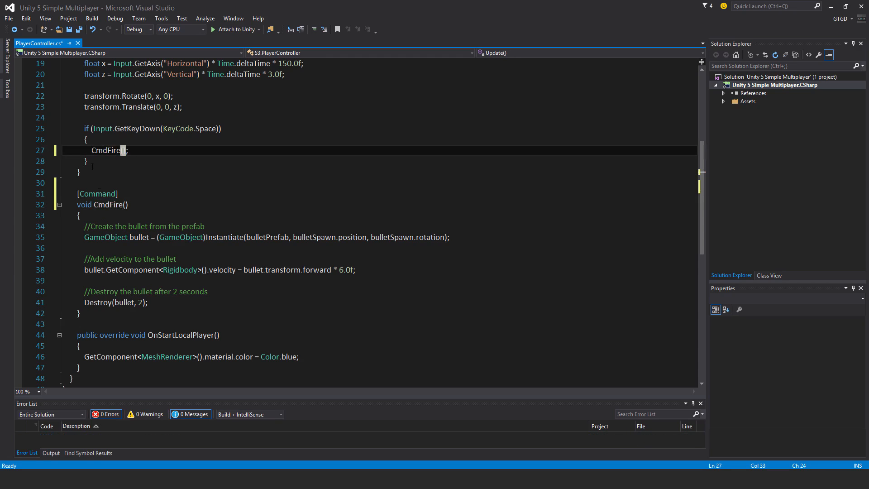
pyautogui.doubleClick(105, 151)
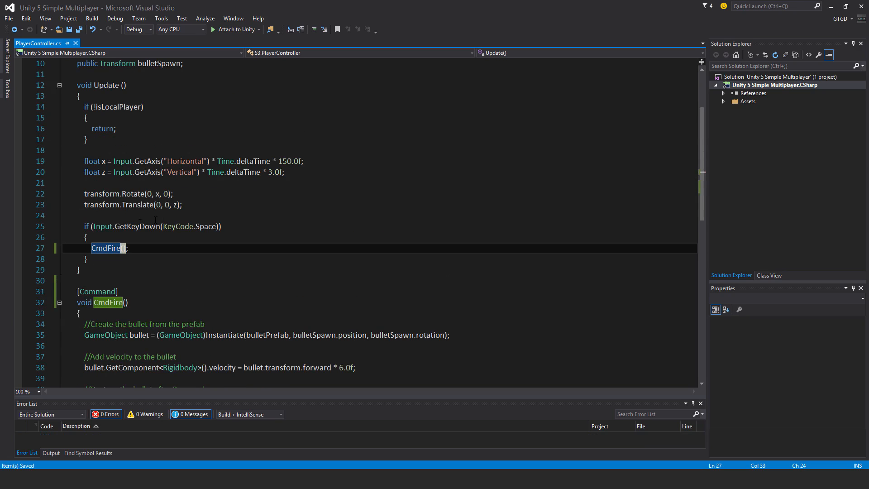
pyautogui.moveTo(105, 248)
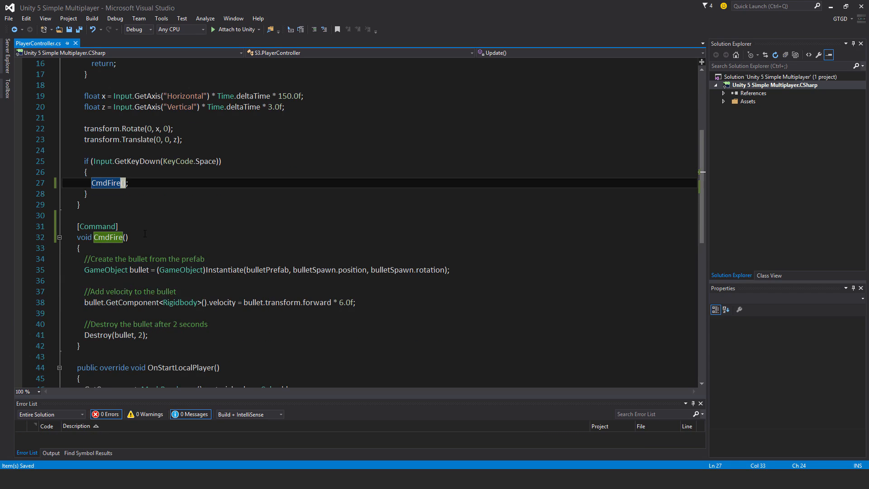
pyautogui.moveTo(110, 237)
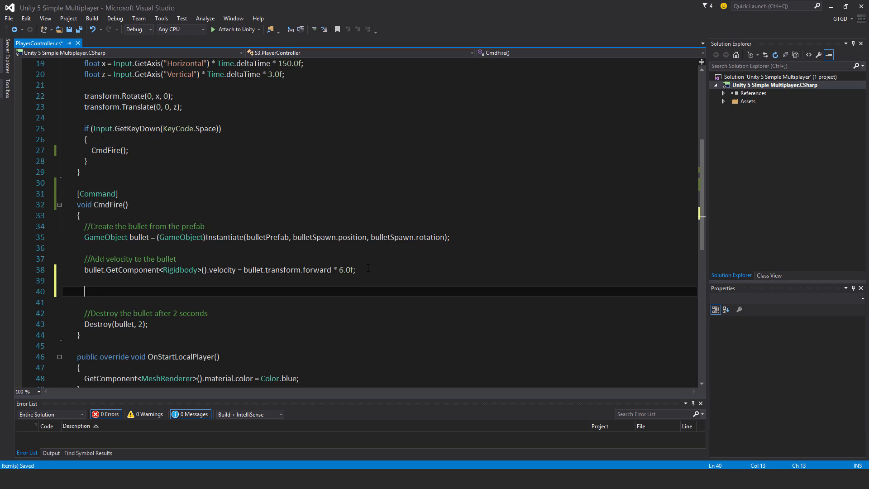
# - Add a commented NetworkServer.Spawn(bullet) after the velocity line and save PlayerController.cs
pyautogui.write('//Spawn')
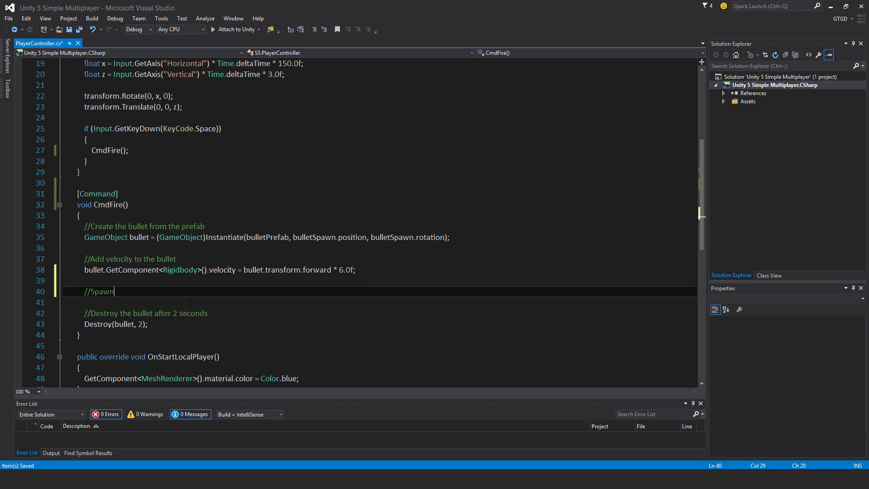
pyautogui.write('the bullet on the Clients')
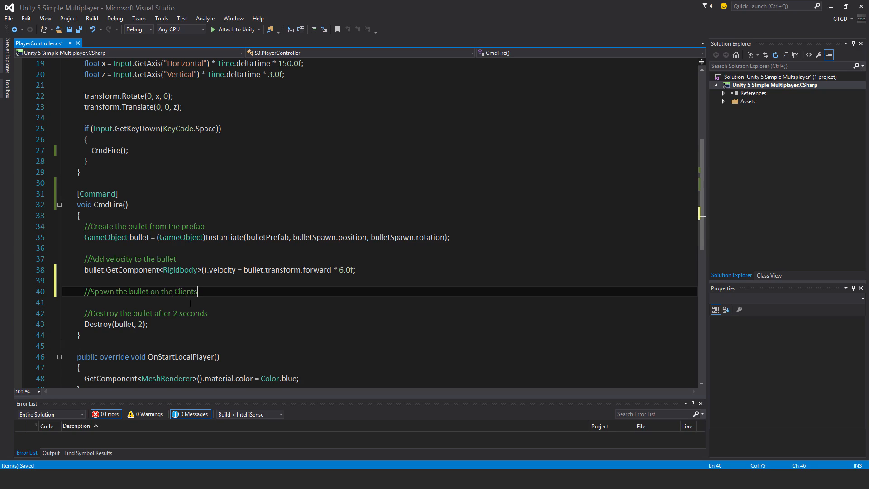
pyautogui.write('NetworkServer.Spawn')
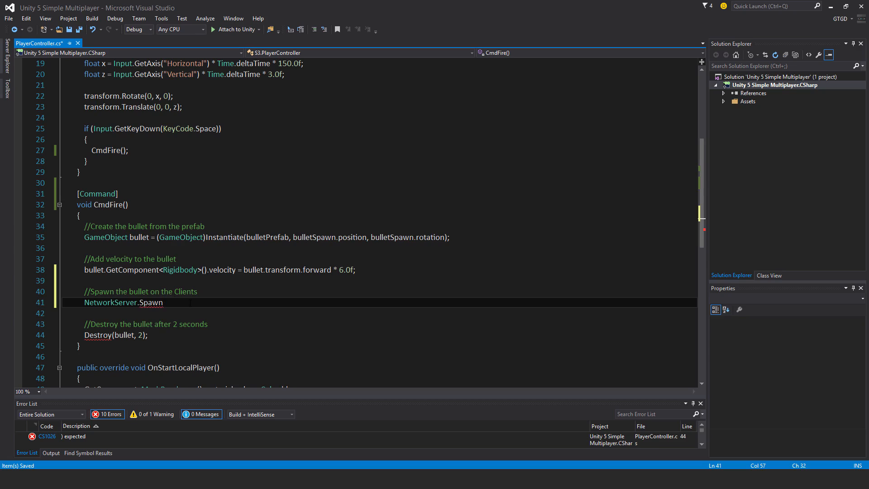
pyautogui.write('(bullet')
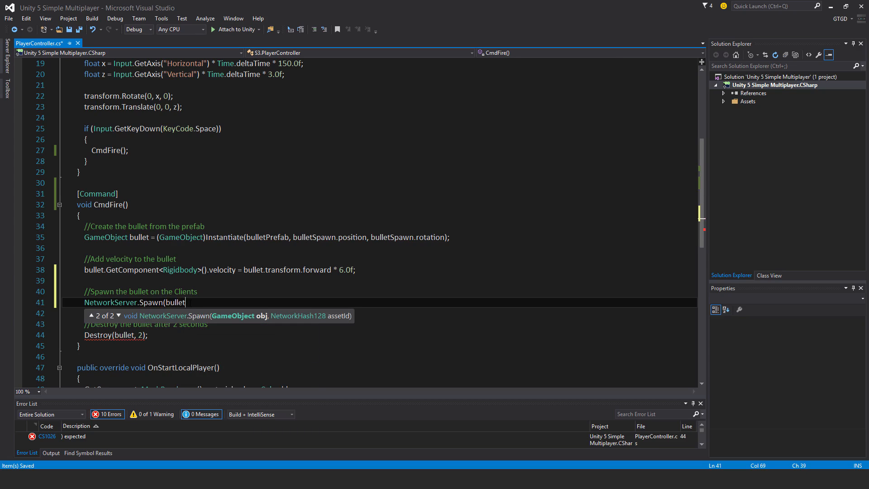
pyautogui.write(');')
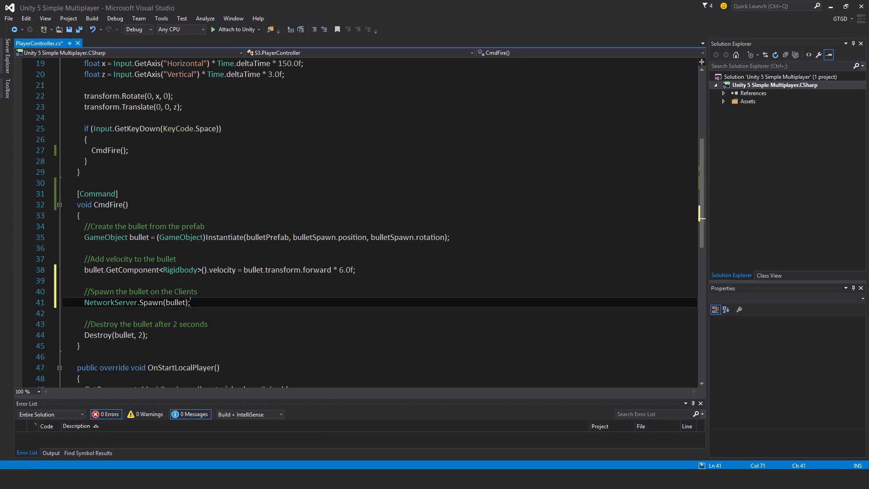
pyautogui.press('ctrl+s')
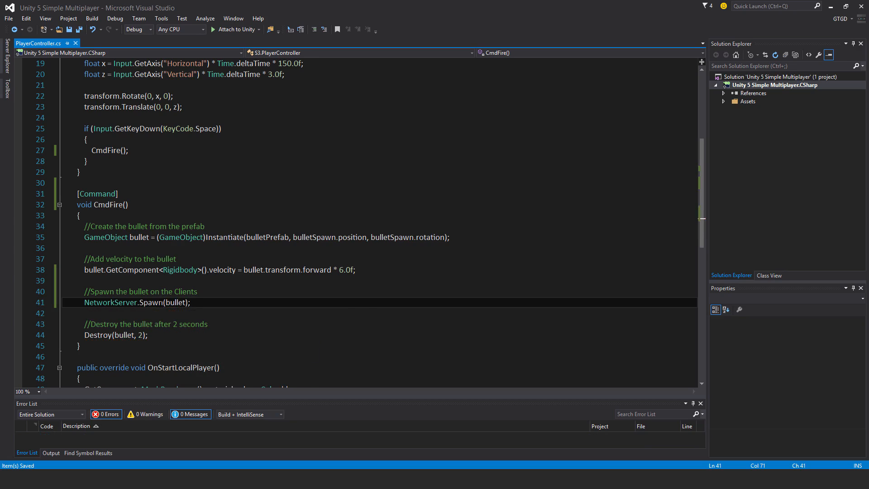
pyautogui.moveTo(400, 266)
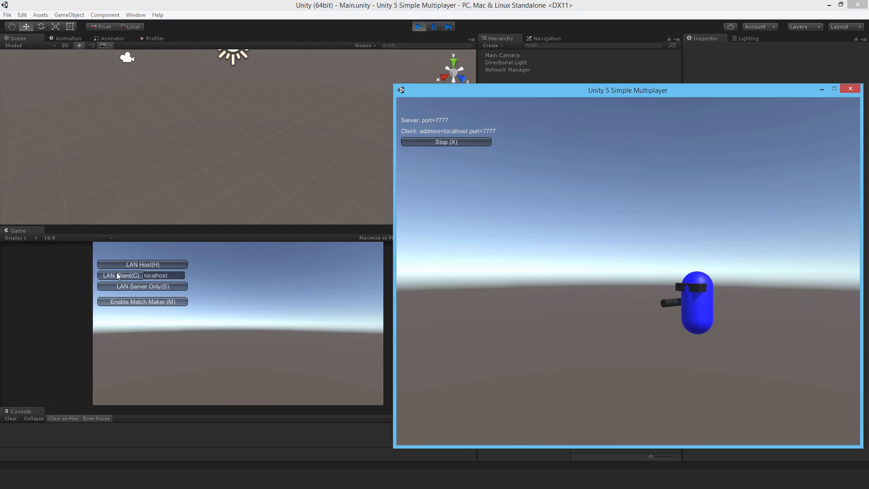
# - Join the standalone host game as a LAN Client from the editor
pyautogui.click(119, 275)
pyautogui.write('B')
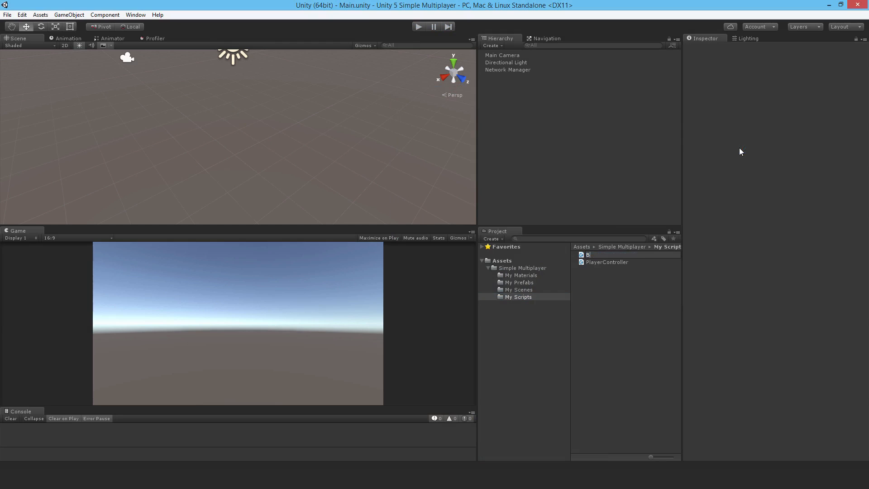
# - Name the new script Bullet and write OnCollisionEnter() { Destroy(gameObject); }
pyautogui.press('Return')
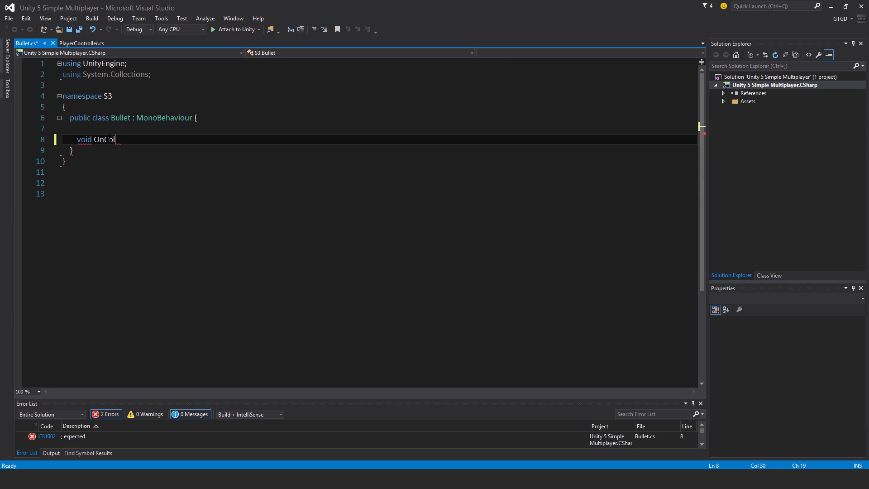
pyautogui.write('lisionEnter(')
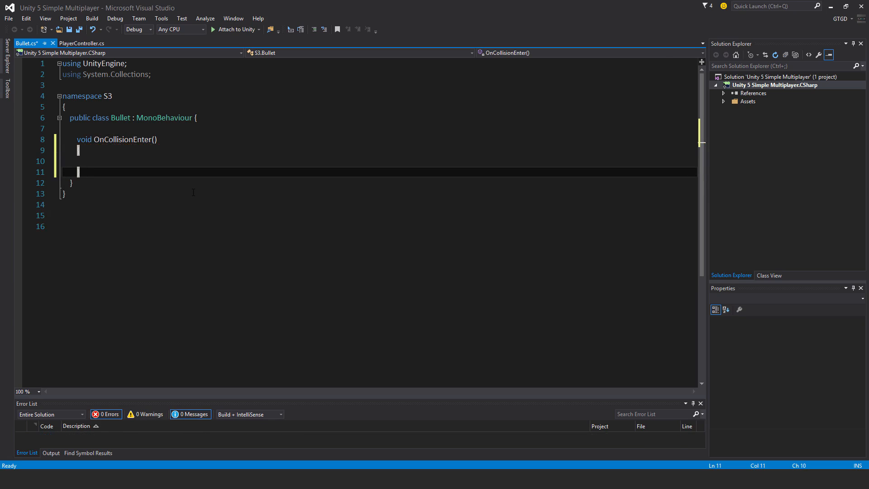
pyautogui.write('{')
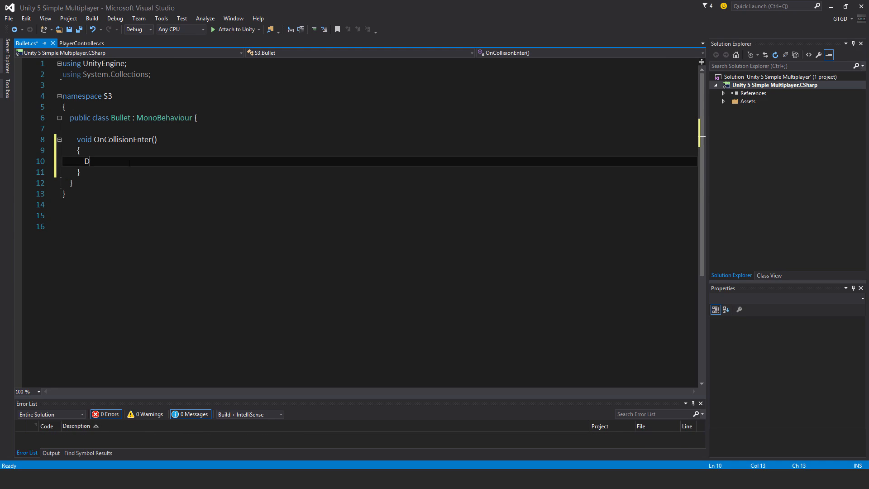
pyautogui.write('estroy(game')
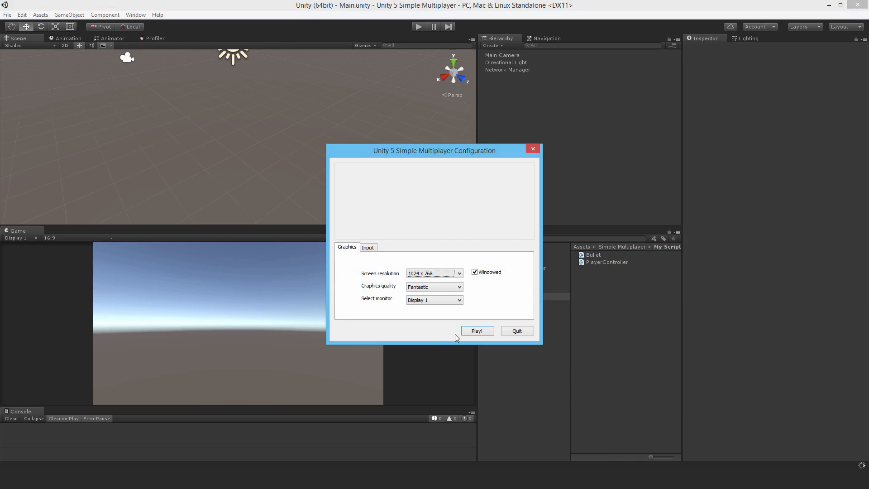
pyautogui.click(476, 330)
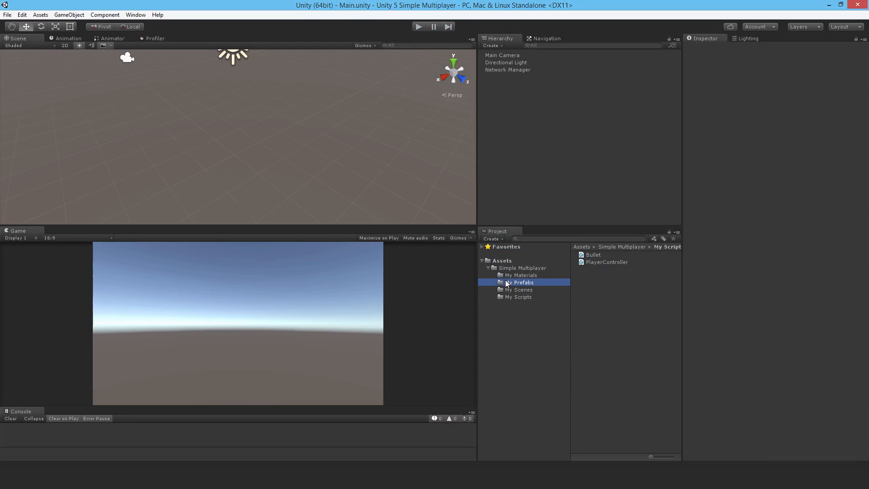
# - Attach the Bullet script to the Bullet prefab from My Prefabs
pyautogui.click(592, 254)
pyautogui.write('bu')
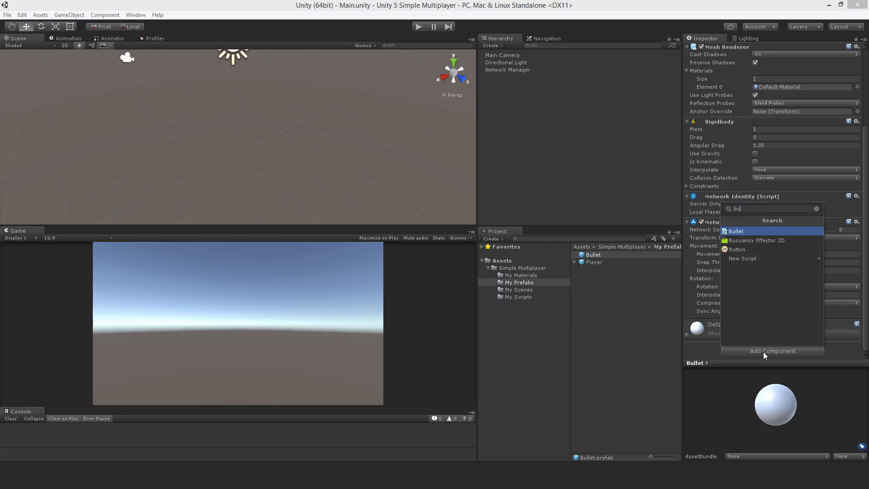
pyautogui.click(735, 230)
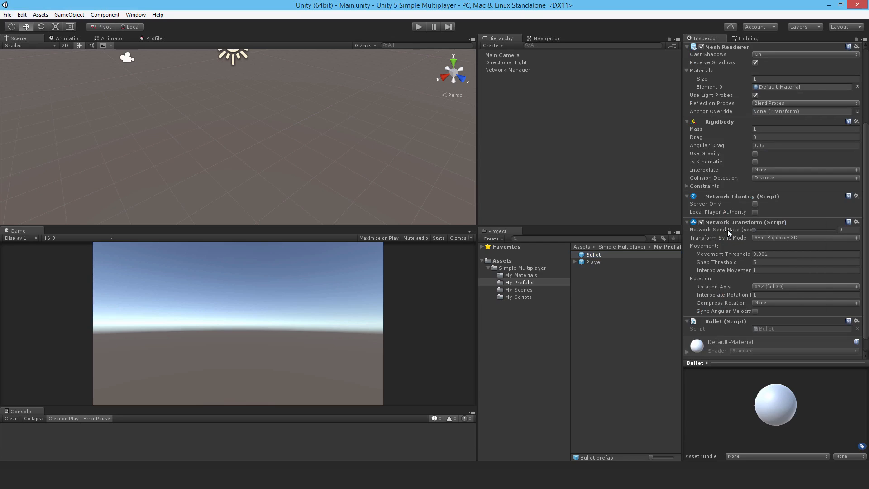